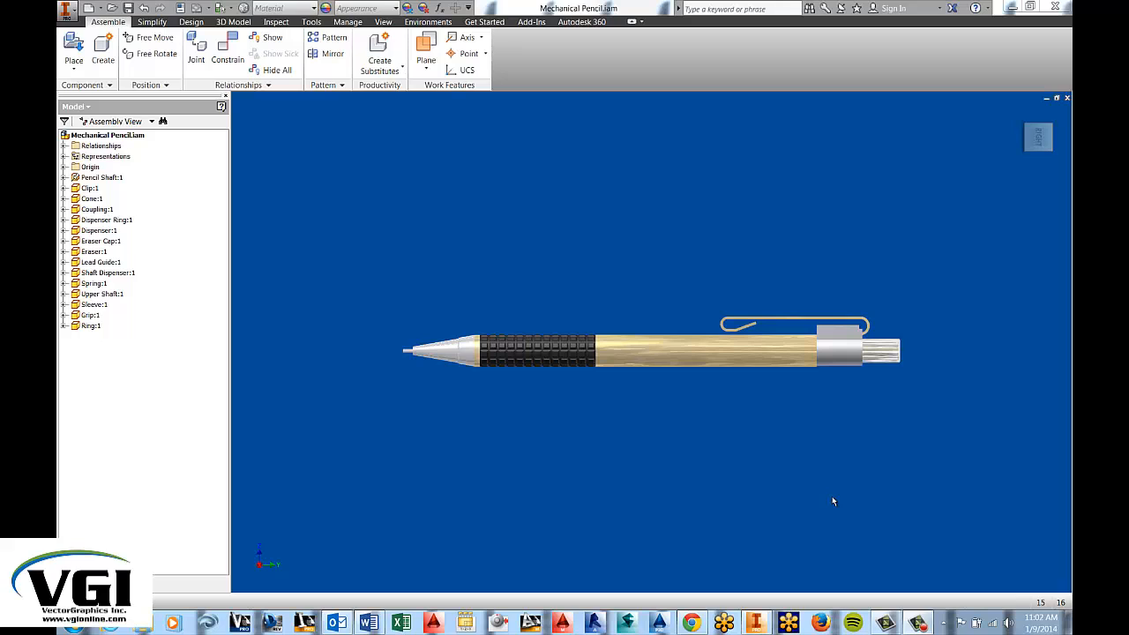
{"action": "mouse_move", "coordinate": [865, 477]}
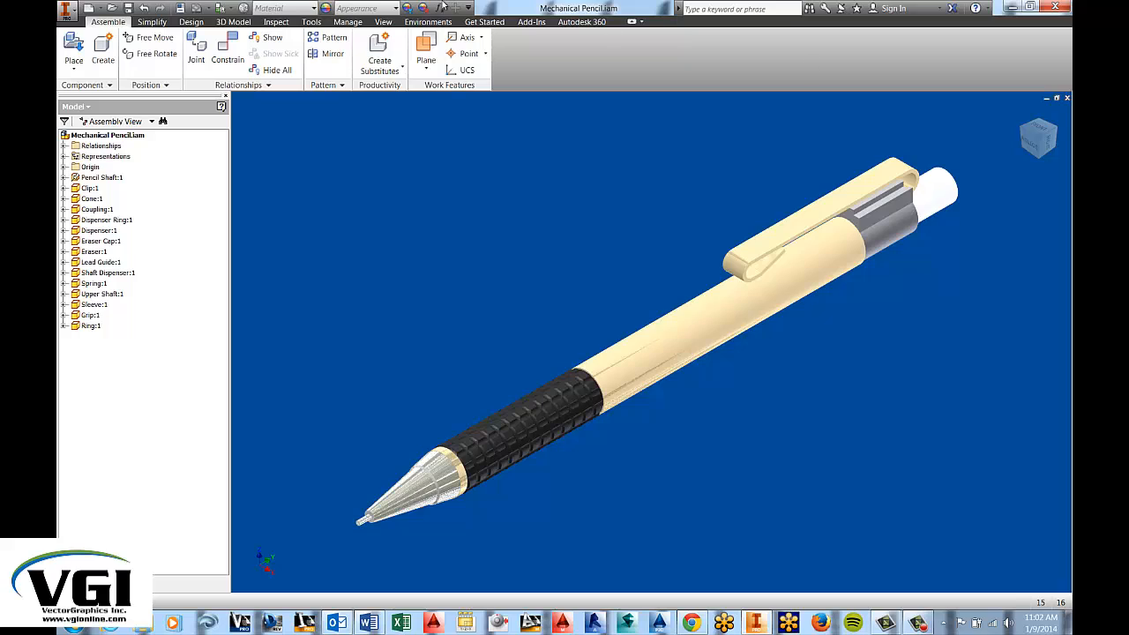
Step: Switch to the View tab to reach the display and section view options
{"action": "left_click", "coordinate": [383, 21]}
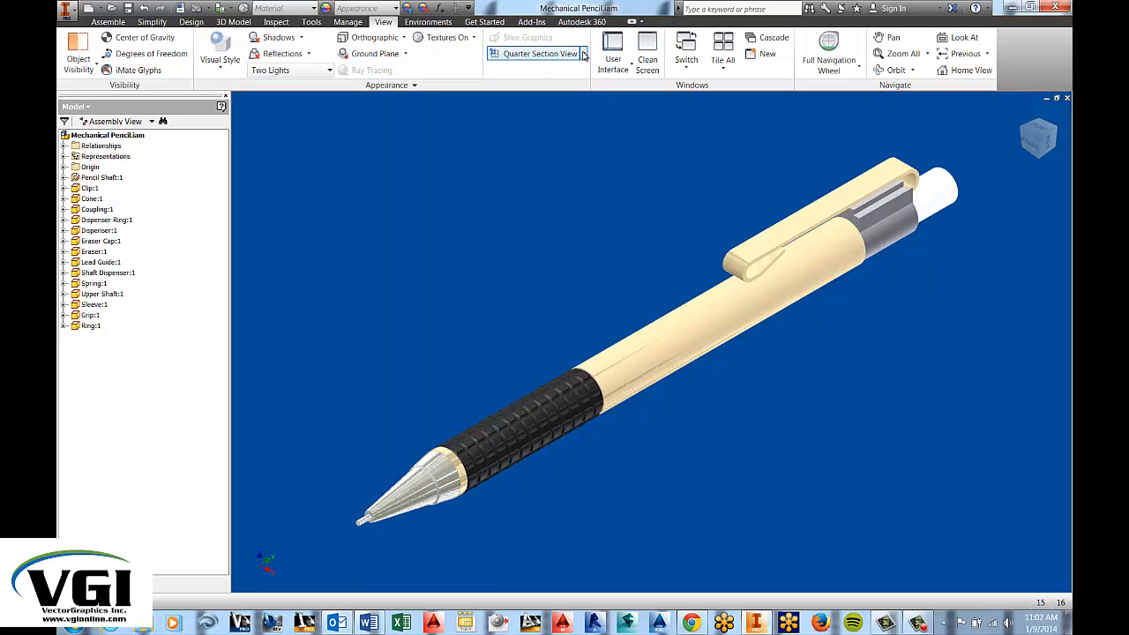
Step: Start the Half Section View tool from the section view drop-down
{"action": "left_click", "coordinate": [584, 53]}
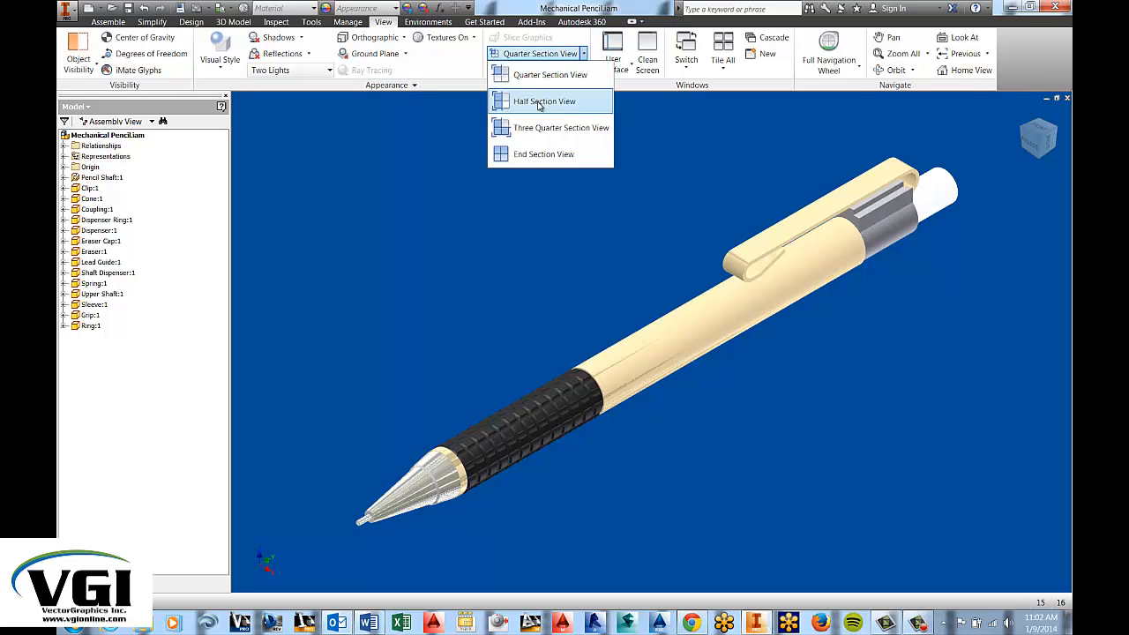
{"action": "left_click", "coordinate": [544, 100]}
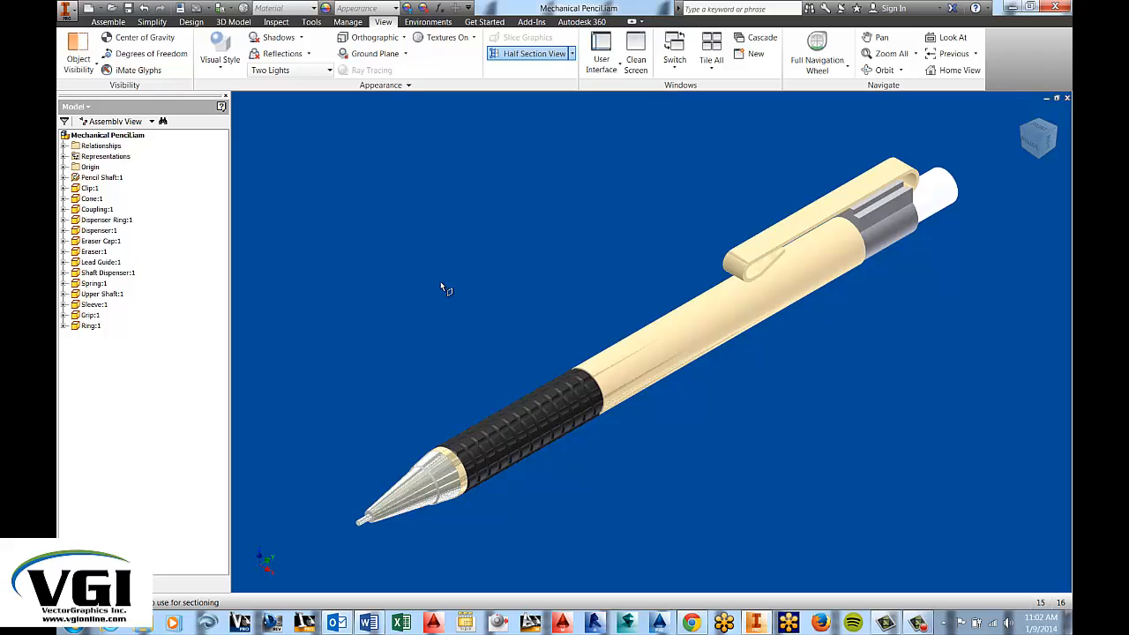
{"action": "mouse_move", "coordinate": [445, 289]}
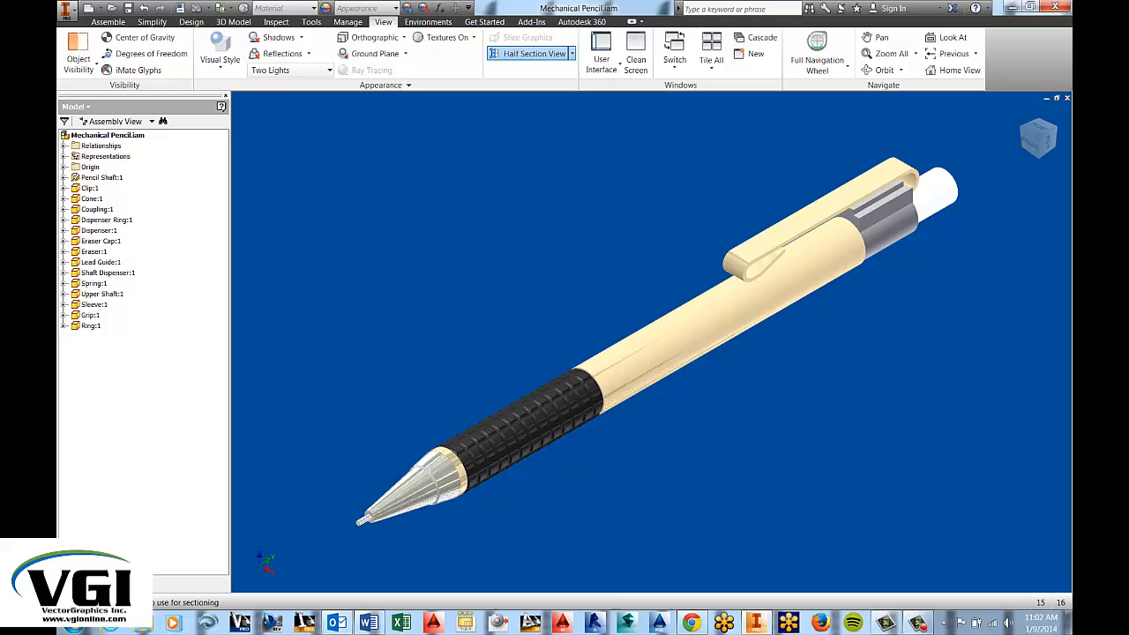
{"action": "mouse_move", "coordinate": [437, 281]}
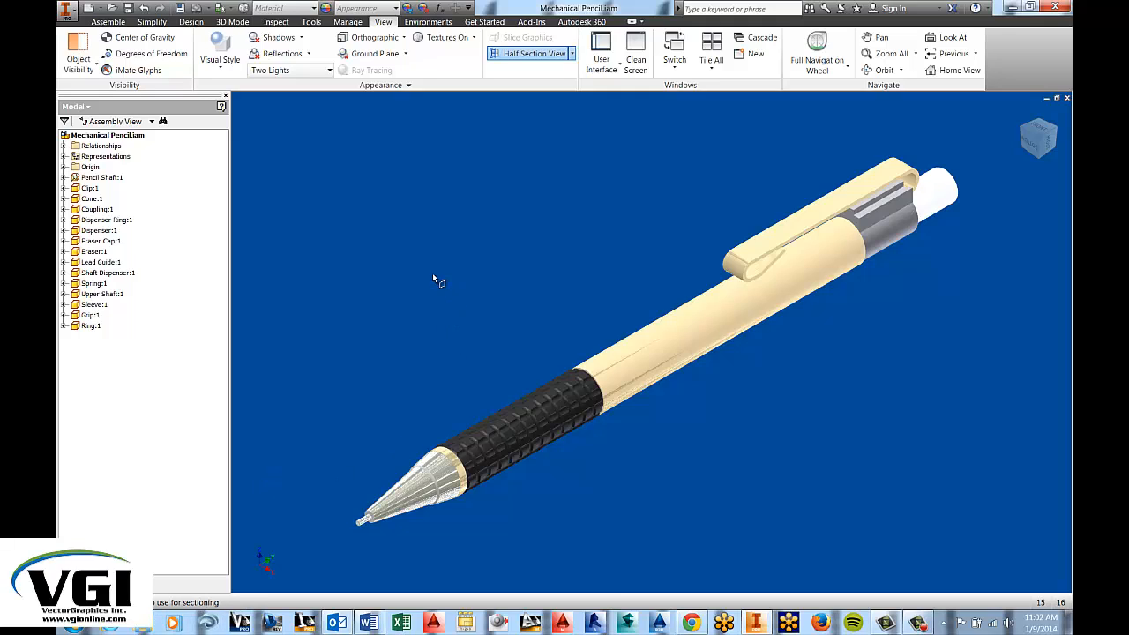
{"action": "mouse_move", "coordinate": [121, 320]}
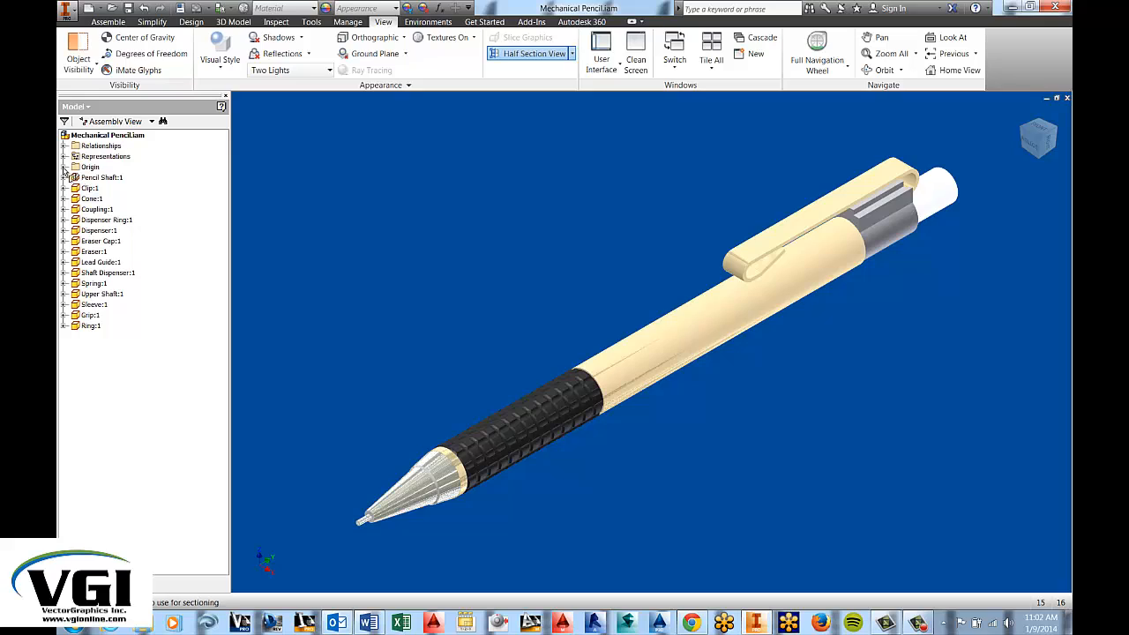
Step: Half-section the pencil along the YZ origin plane with a 0 mm offset
{"action": "left_click", "coordinate": [68, 167]}
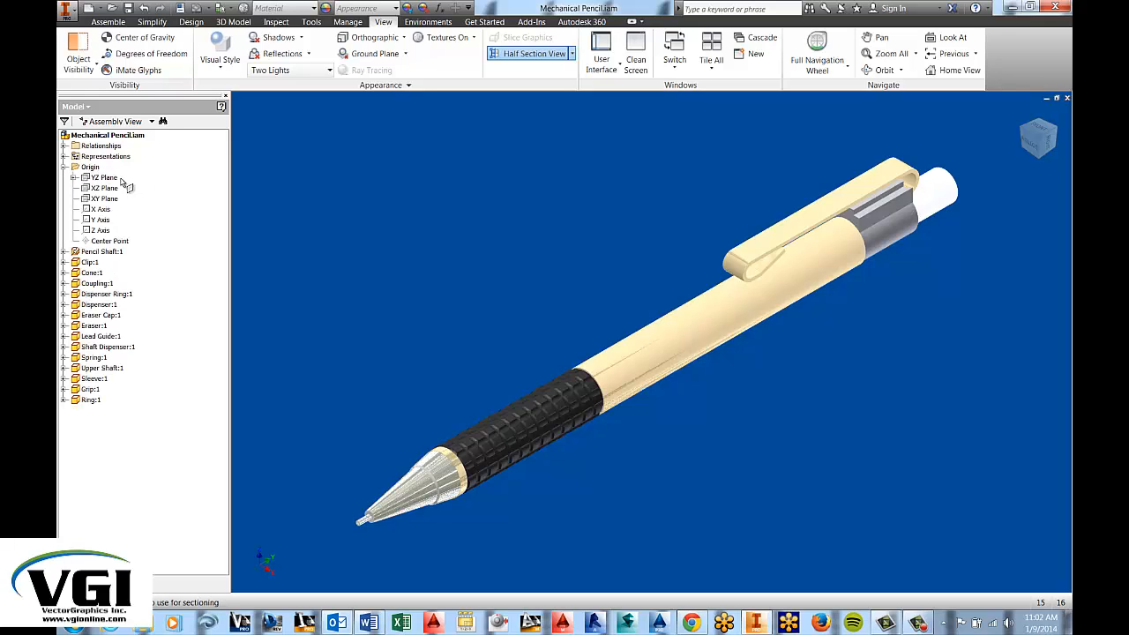
{"action": "left_click", "coordinate": [104, 177]}
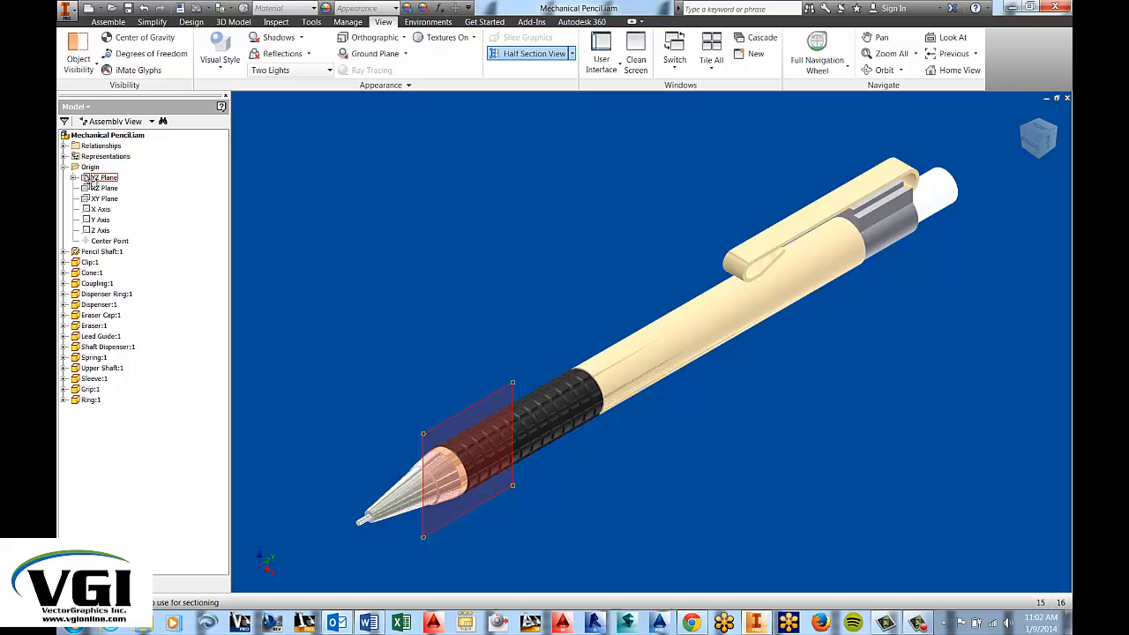
{"action": "left_click", "coordinate": [75, 177]}
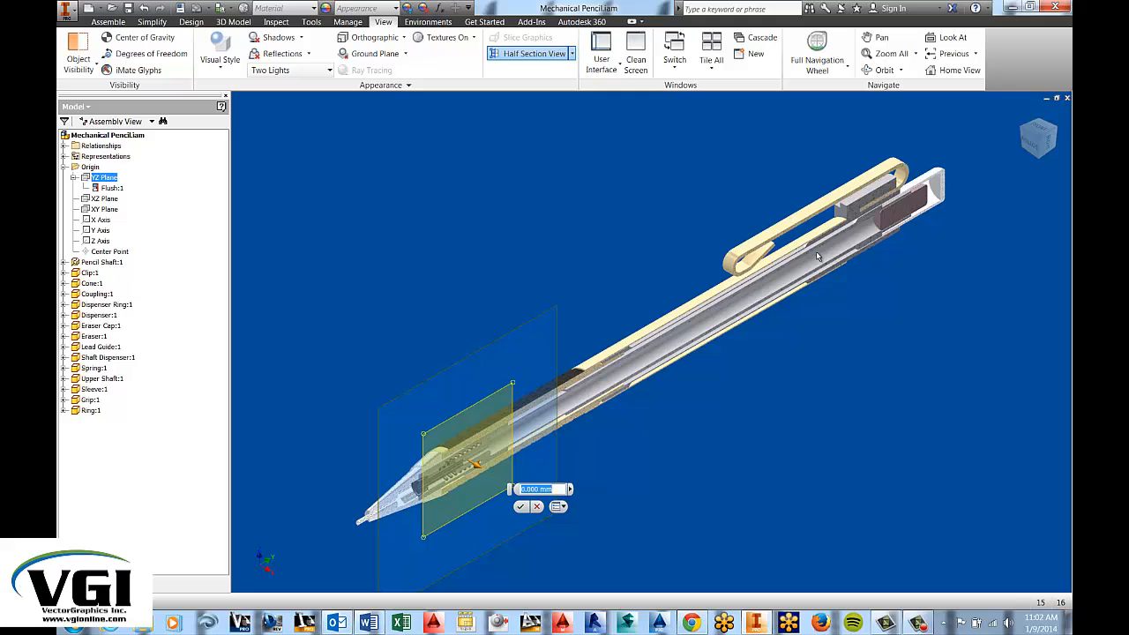
{"action": "mouse_move", "coordinate": [516, 483]}
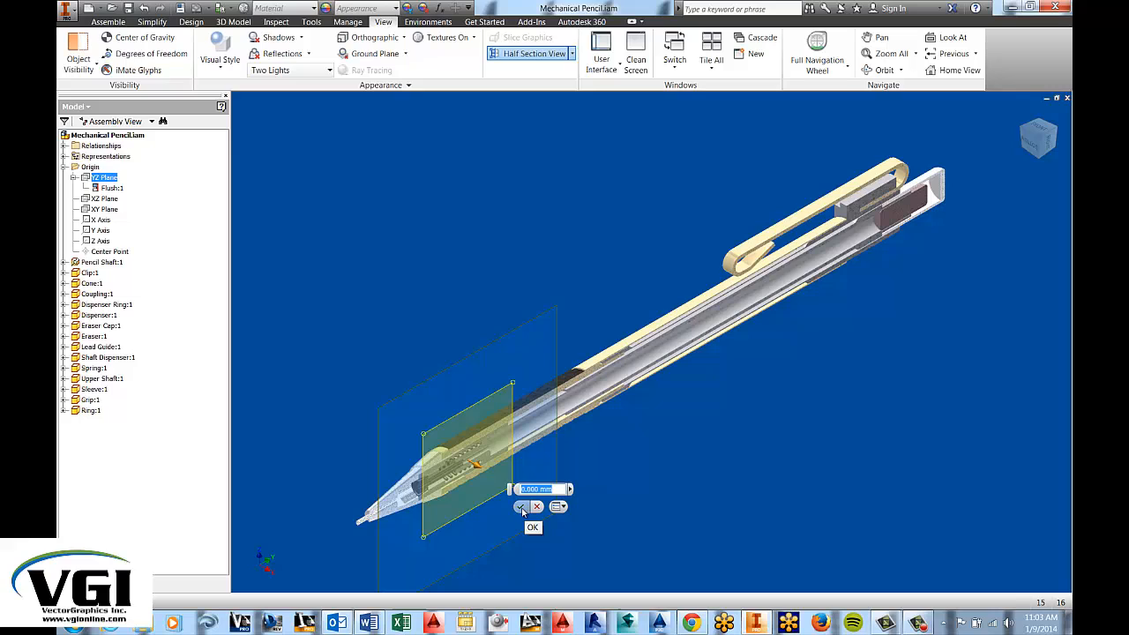
{"action": "left_click", "coordinate": [533, 527]}
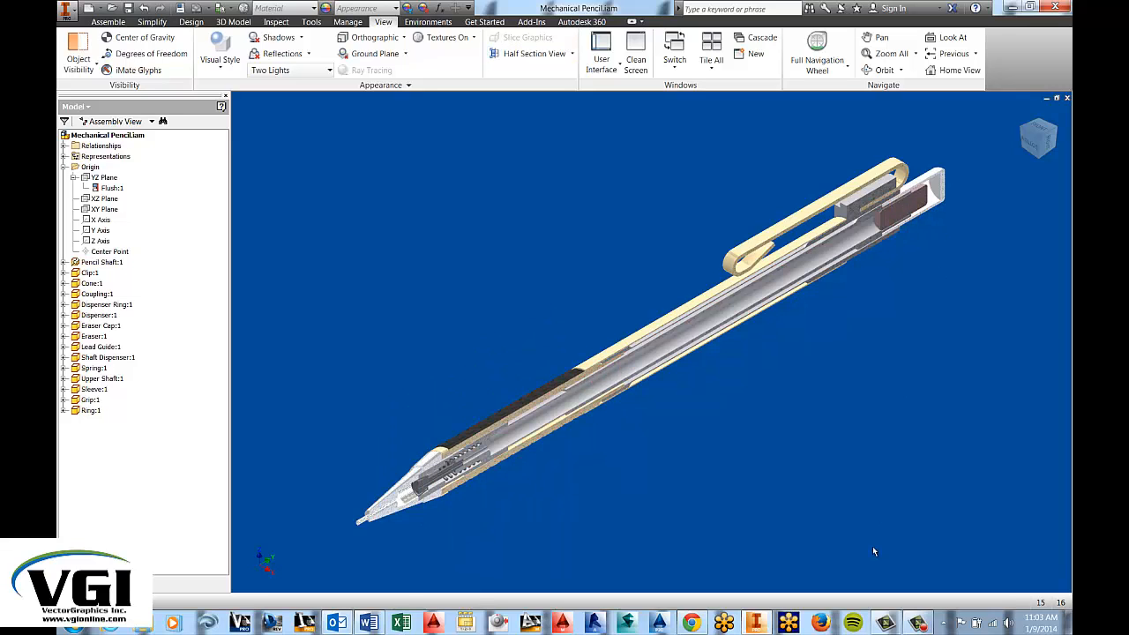
{"action": "mouse_move", "coordinate": [416, 453]}
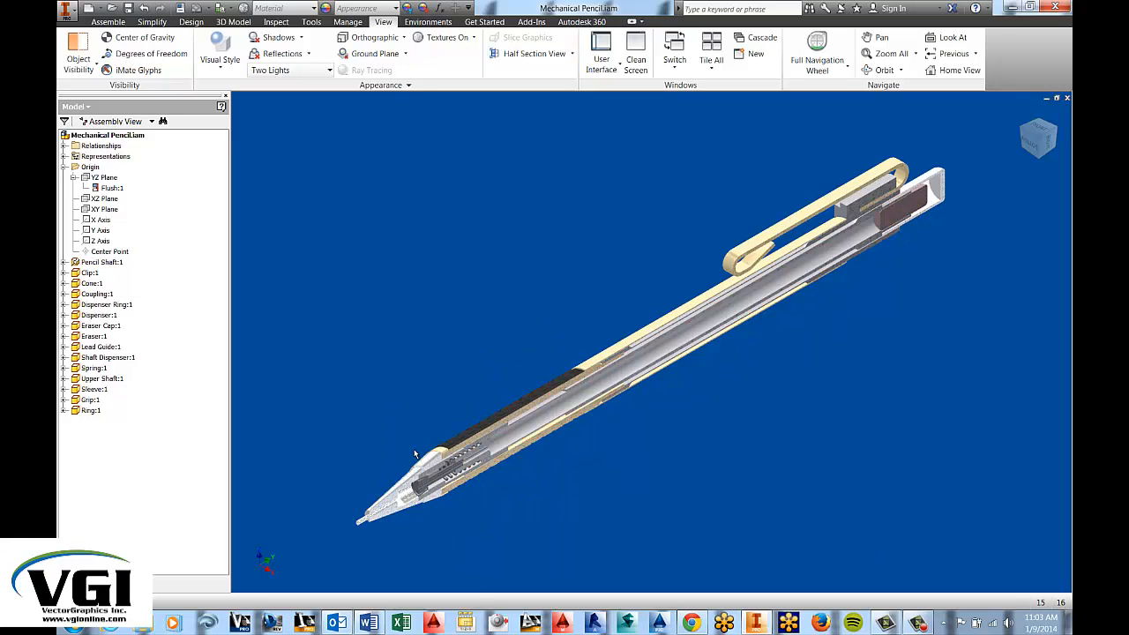
Step: End the half section view and start a Three Quarter Section View
{"action": "left_click", "coordinate": [534, 53]}
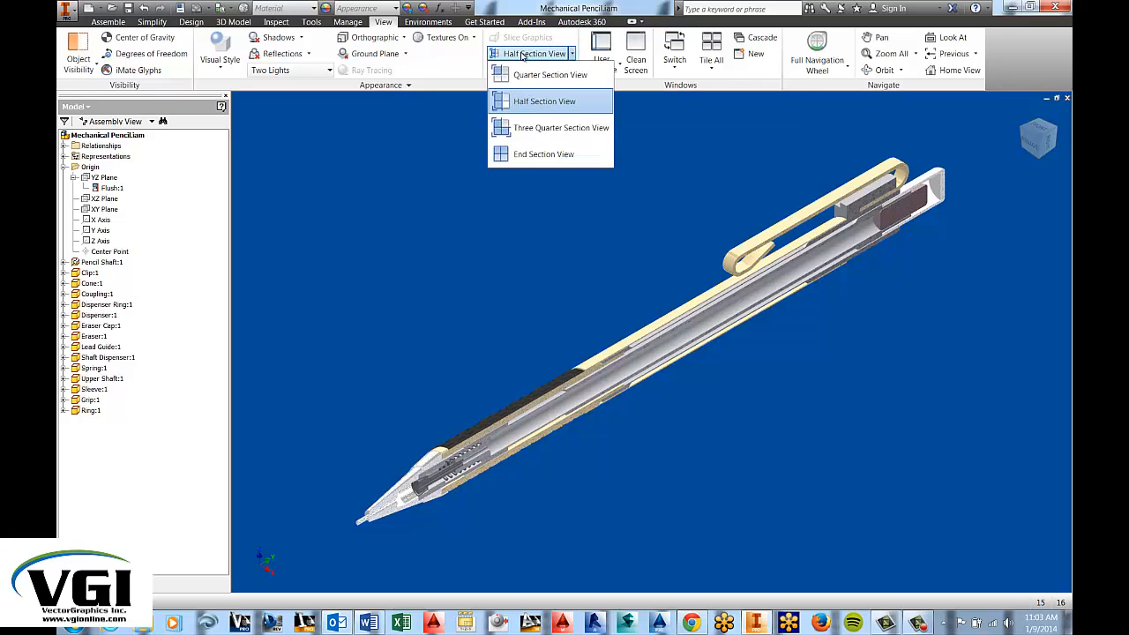
{"action": "left_click", "coordinate": [544, 155]}
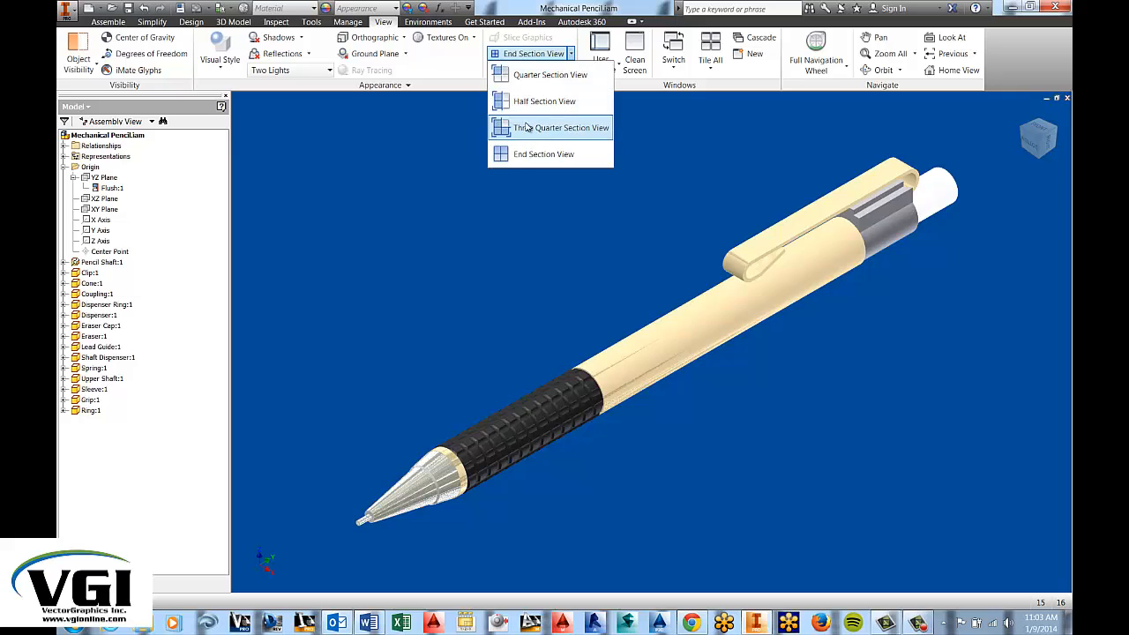
{"action": "left_click", "coordinate": [561, 127]}
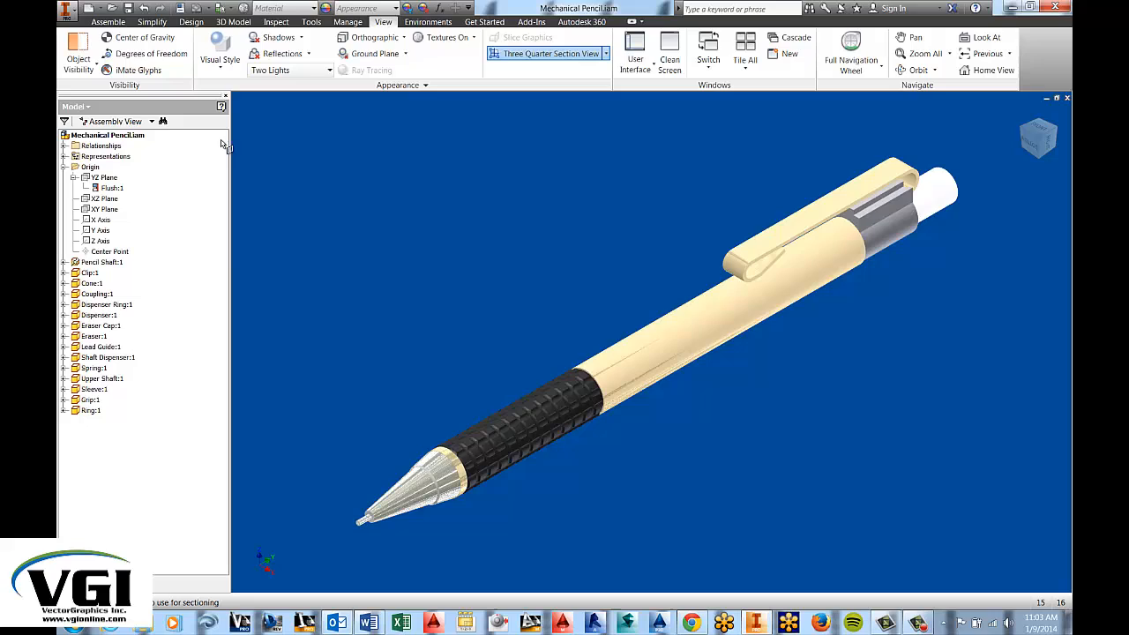
Step: Make the three-quarter cut using the XZ Plane first, then a second origin plane
{"action": "left_click", "coordinate": [102, 209]}
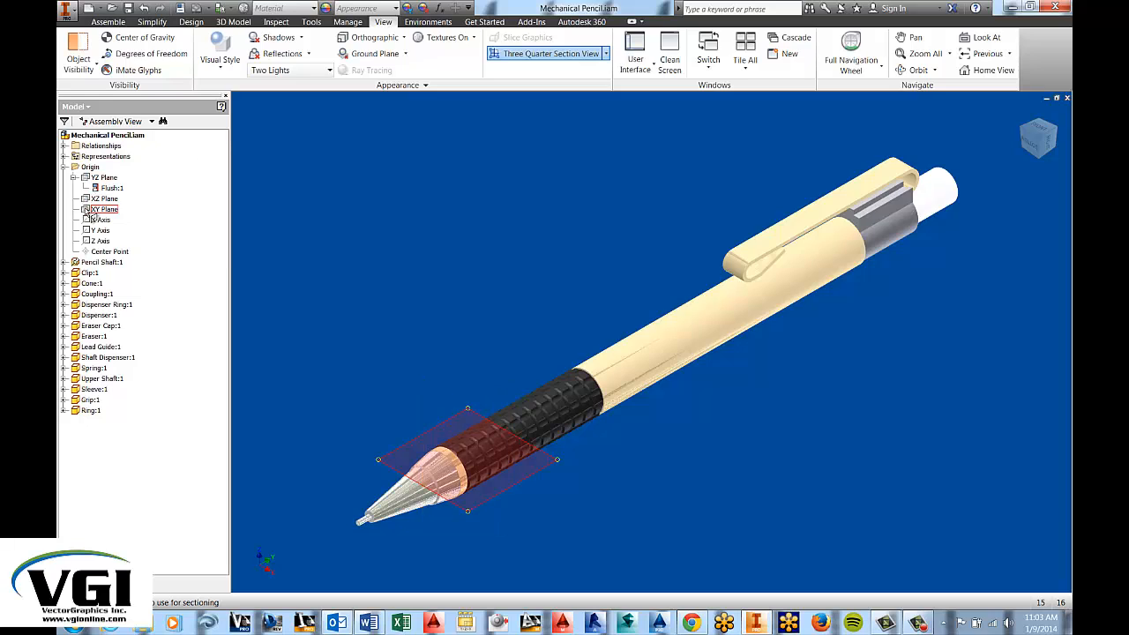
{"action": "left_click", "coordinate": [100, 197]}
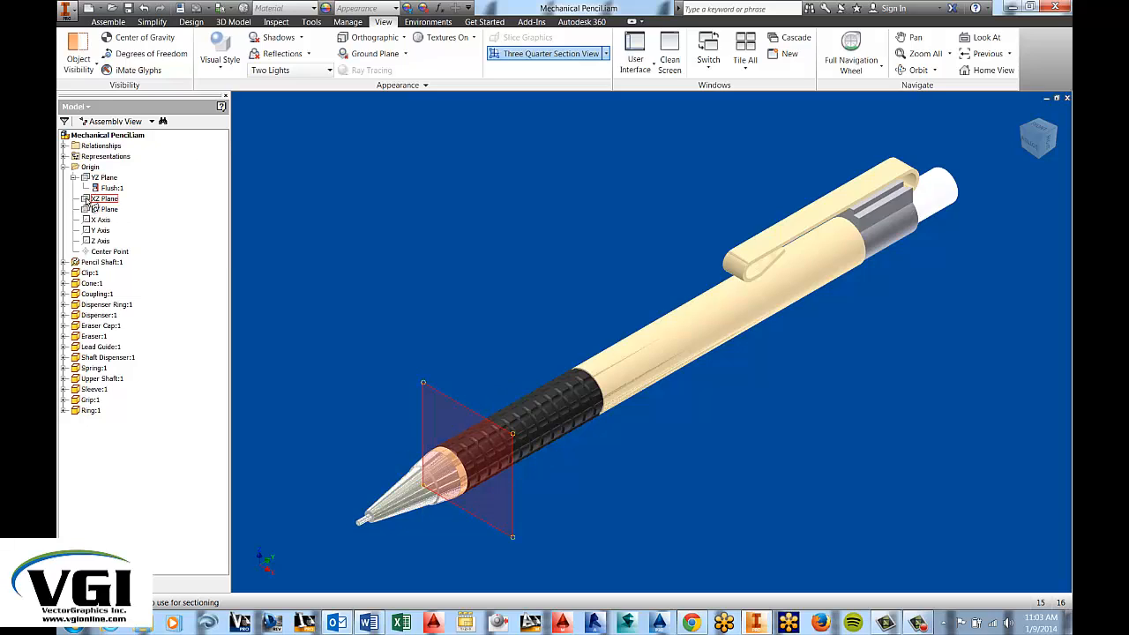
{"action": "left_click", "coordinate": [102, 199]}
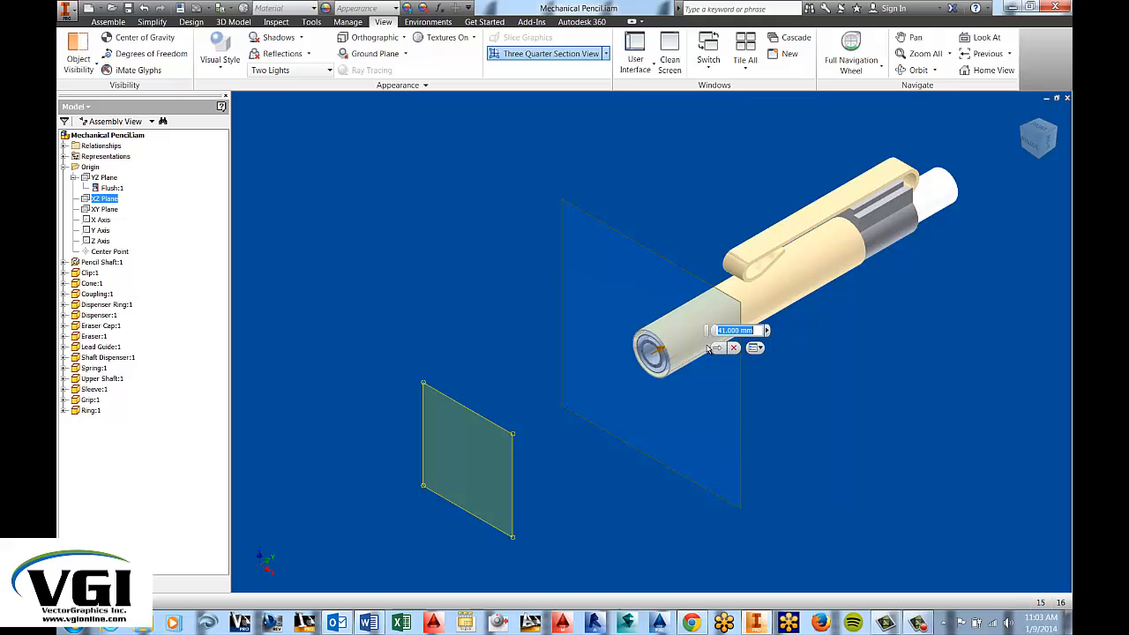
{"action": "mouse_move", "coordinate": [717, 348]}
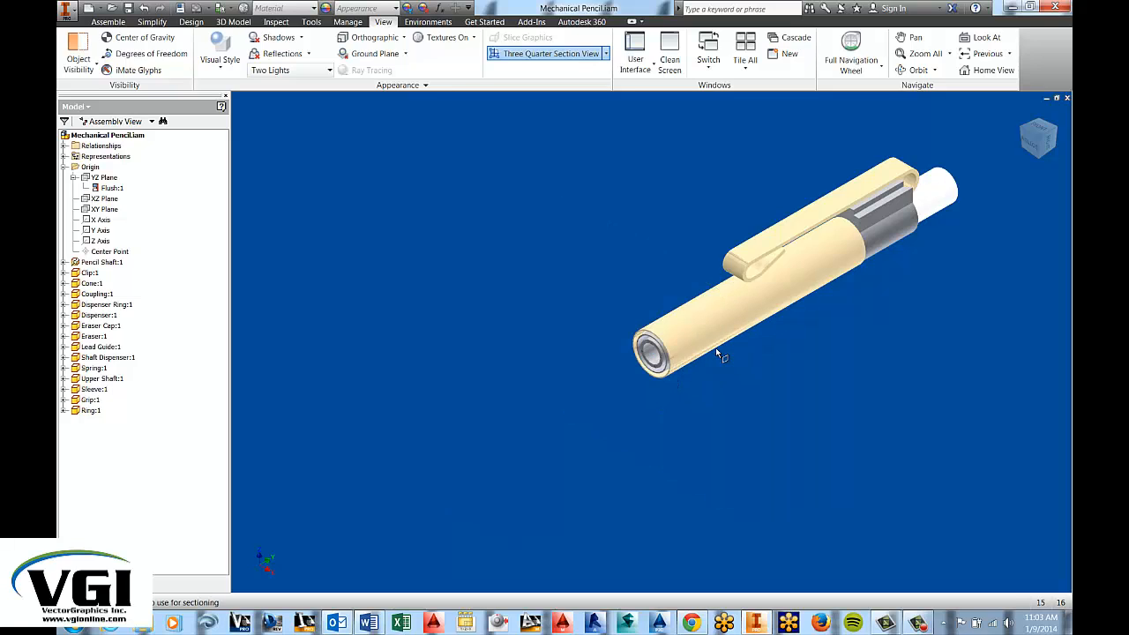
{"action": "left_click", "coordinate": [101, 210]}
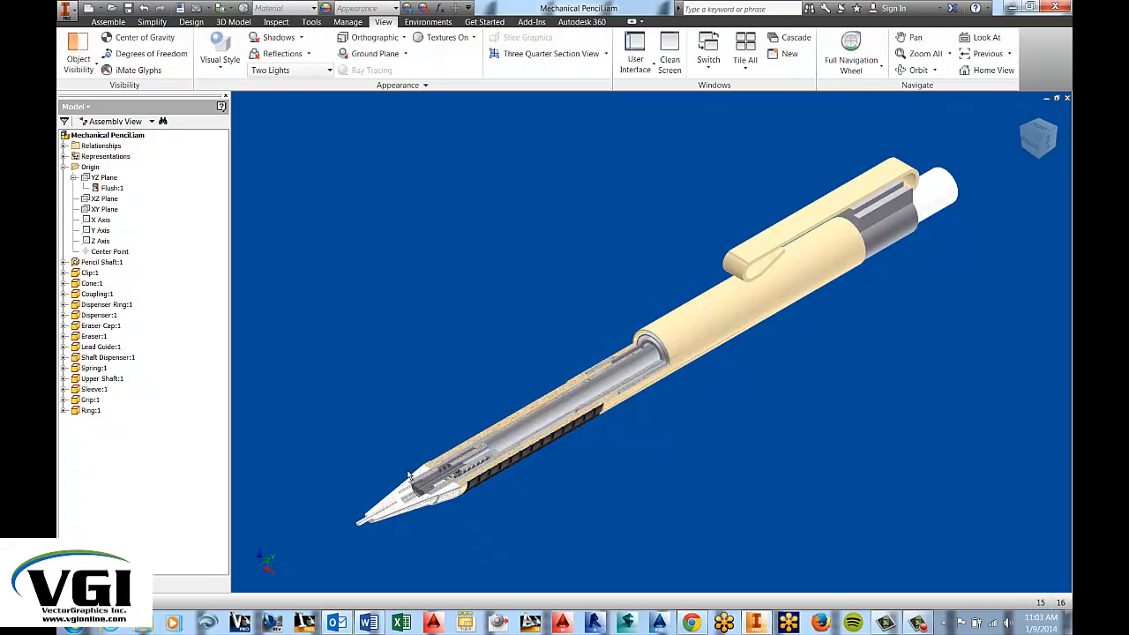
{"action": "mouse_move", "coordinate": [385, 242]}
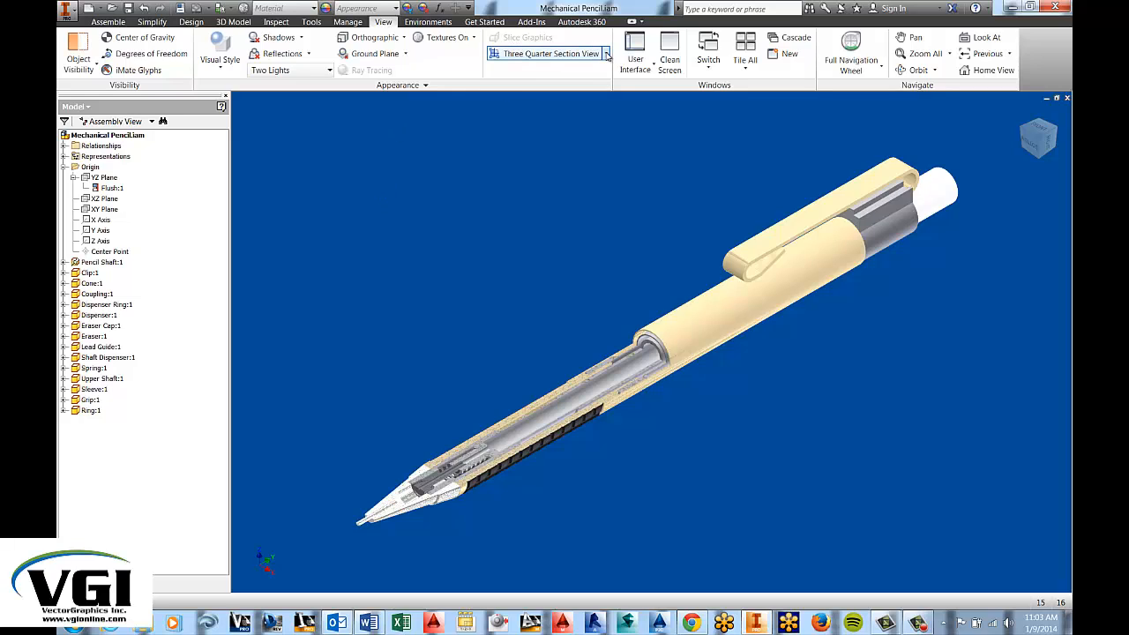
Step: Choose End Section View to remove the three-quarter cut from the pencil
{"action": "left_click", "coordinate": [606, 53]}
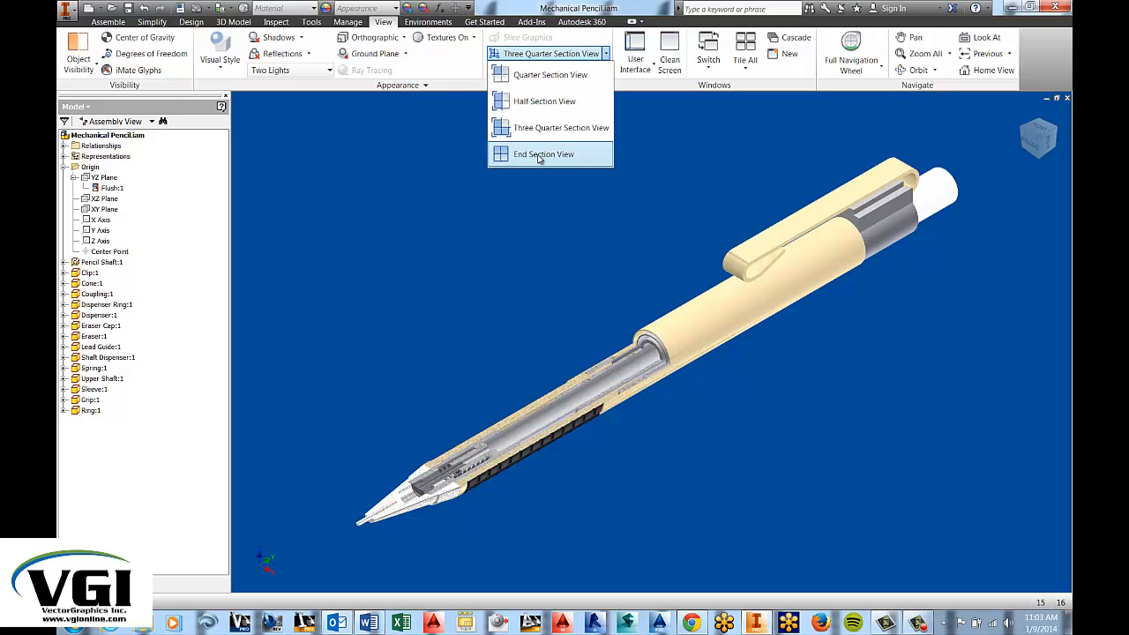
{"action": "left_click", "coordinate": [545, 154]}
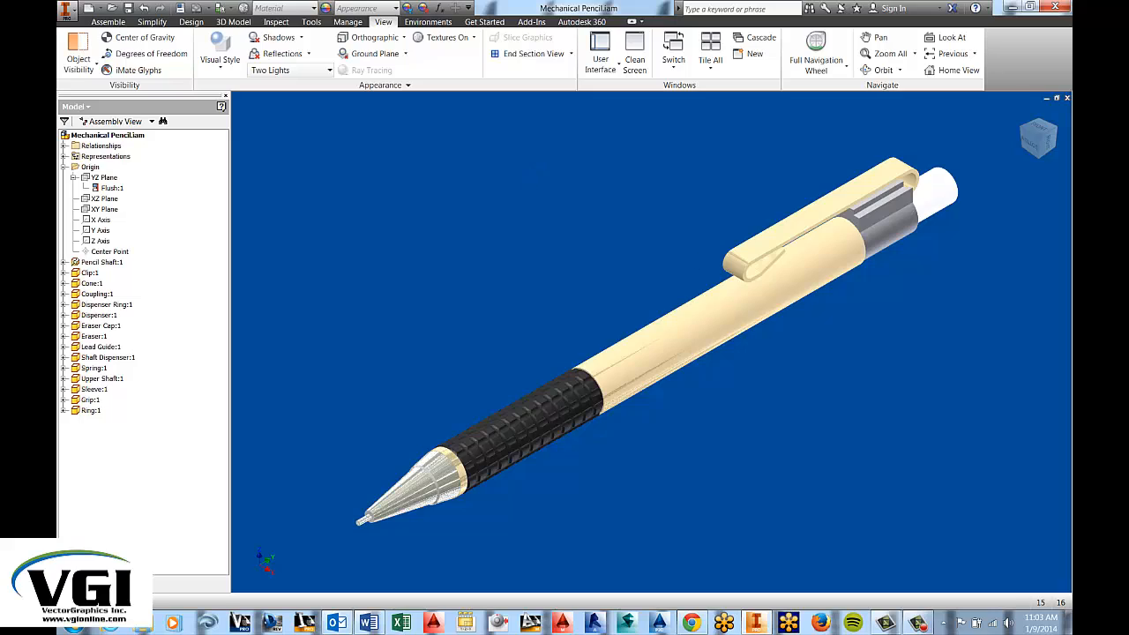